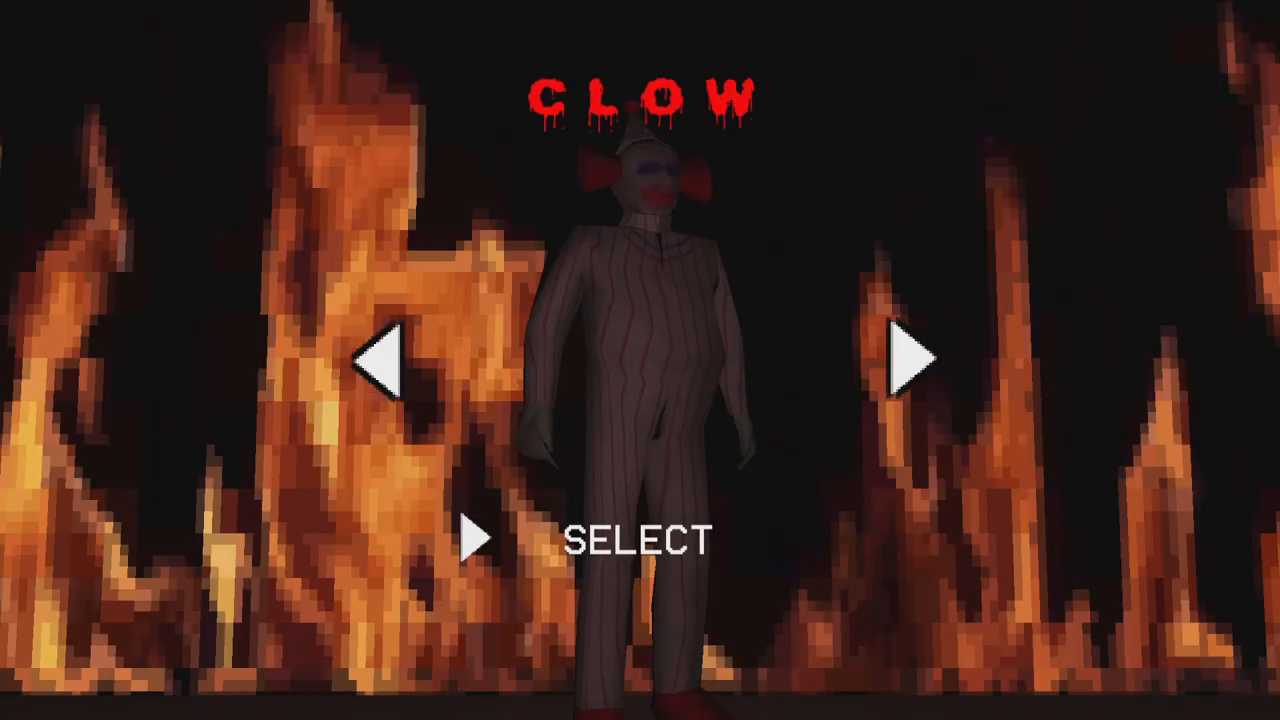
pyautogui.click(628, 540)
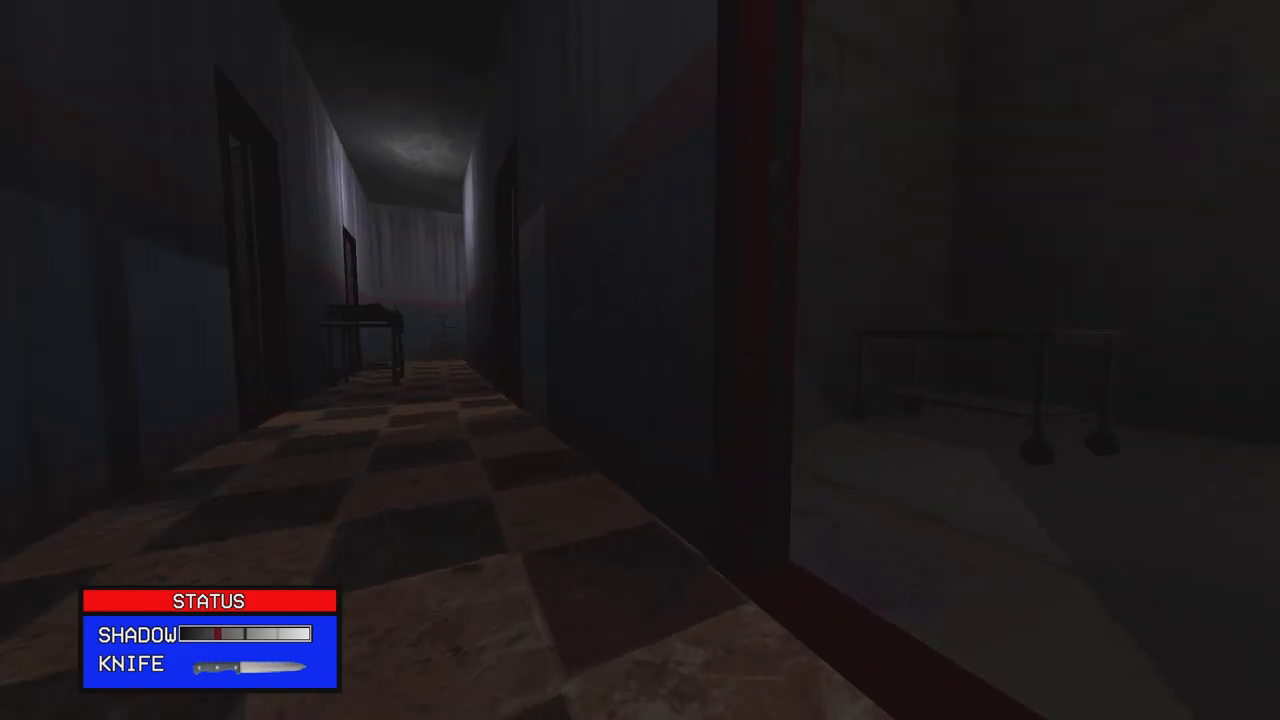
pyautogui.moveTo(640, 360)
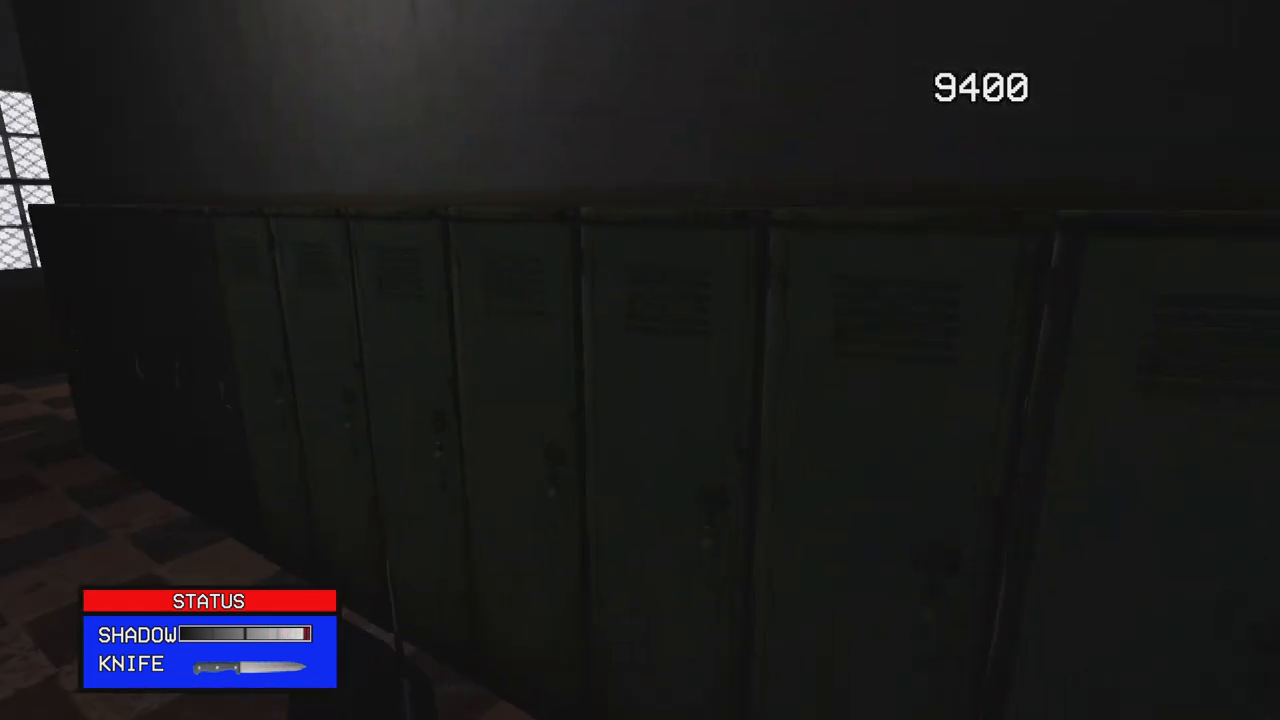
pyautogui.moveTo(640, 360)
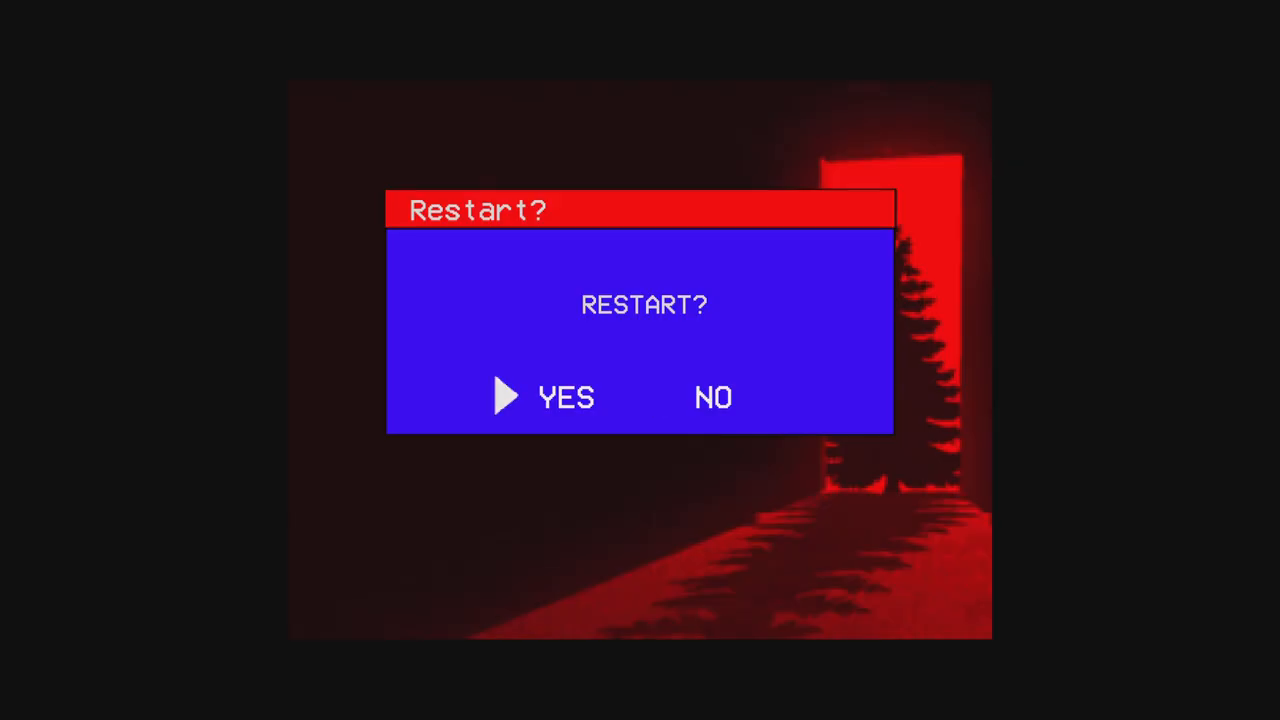
pyautogui.click(564, 396)
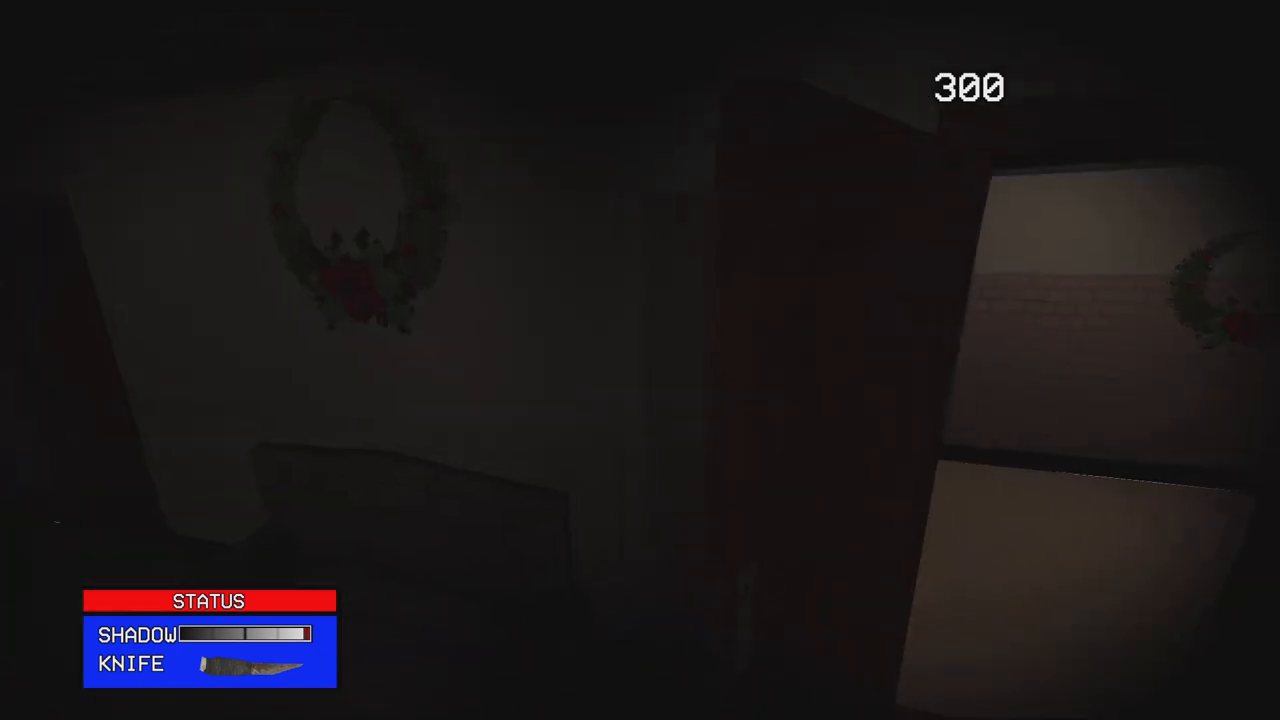
pyautogui.moveTo(640, 360)
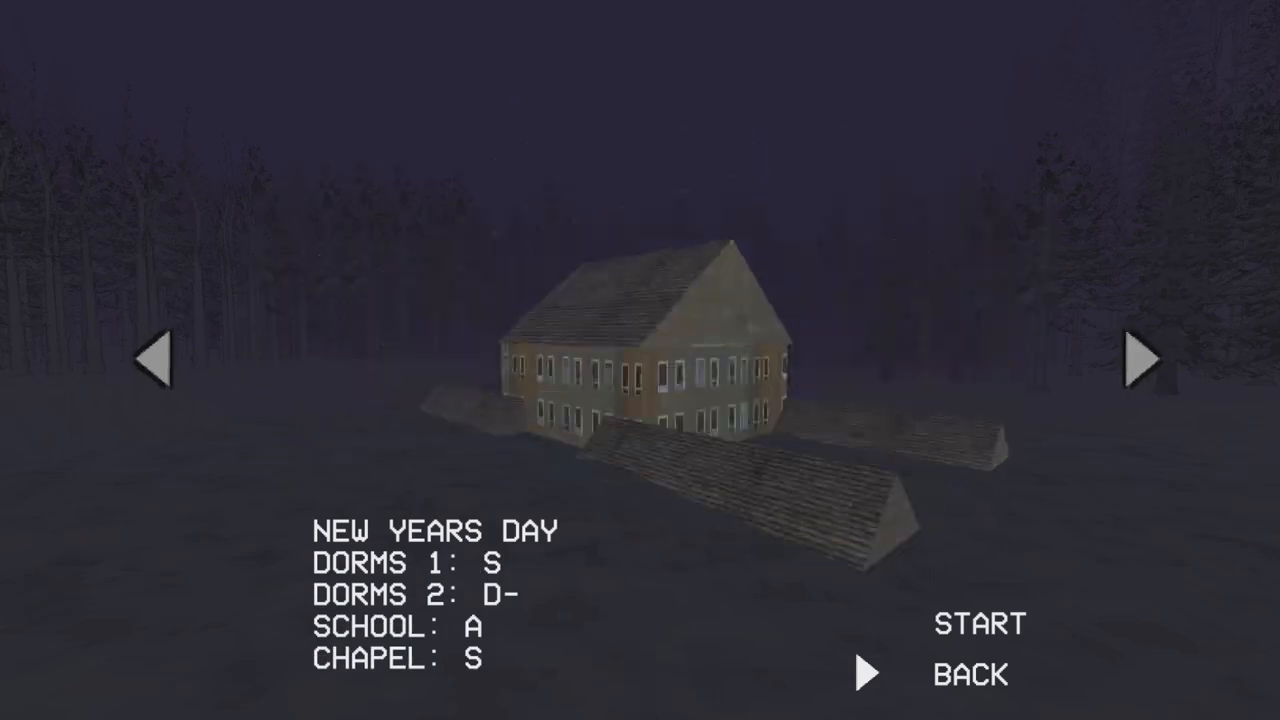
pyautogui.click(1140, 360)
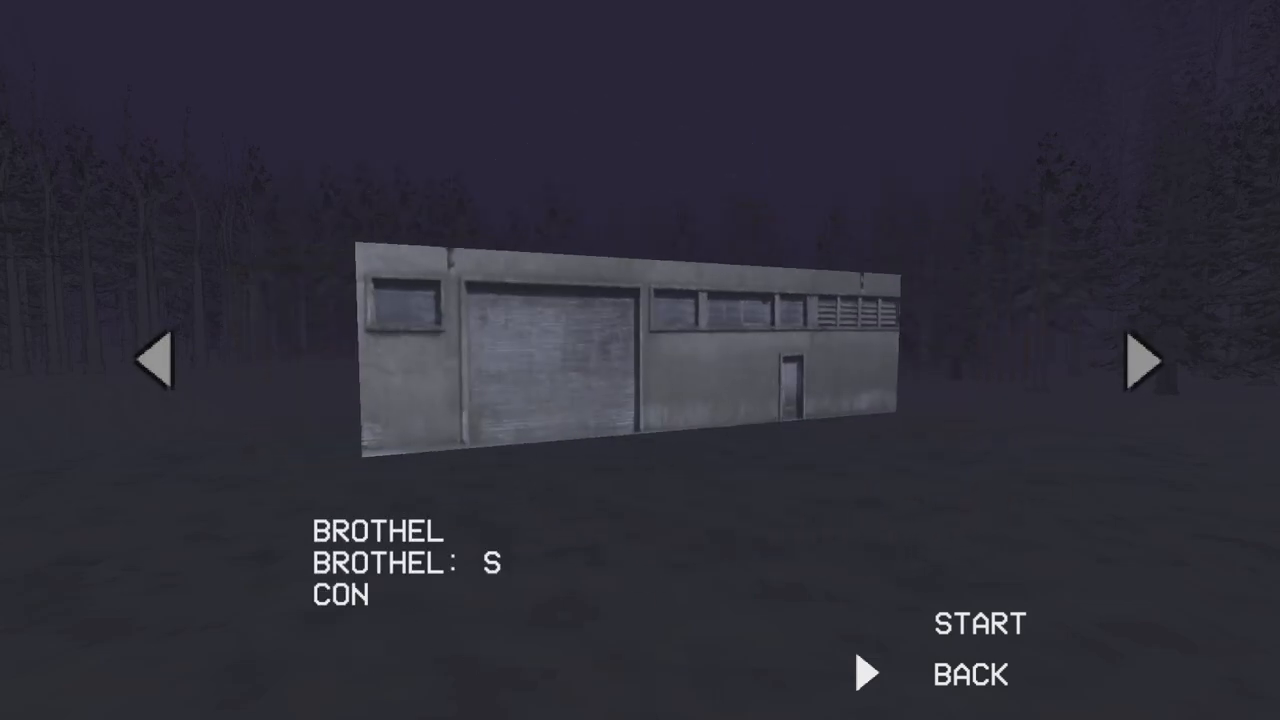
pyautogui.click(1144, 360)
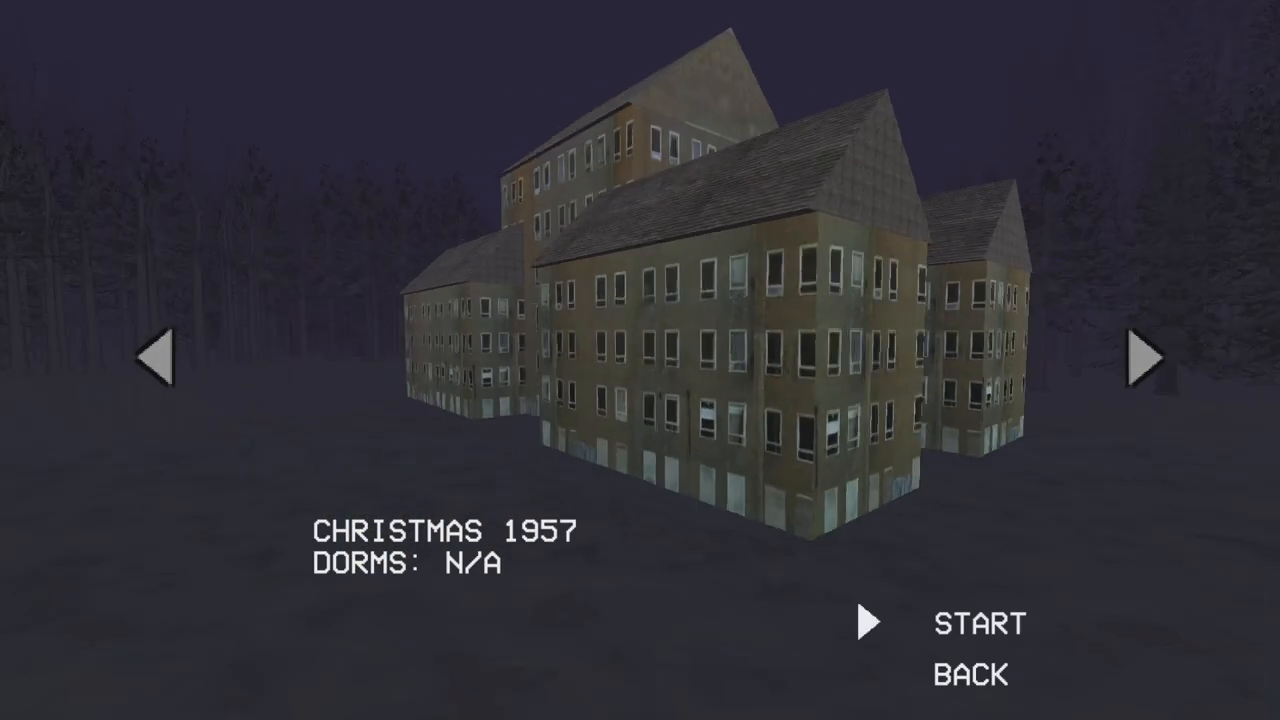
pyautogui.click(1140, 358)
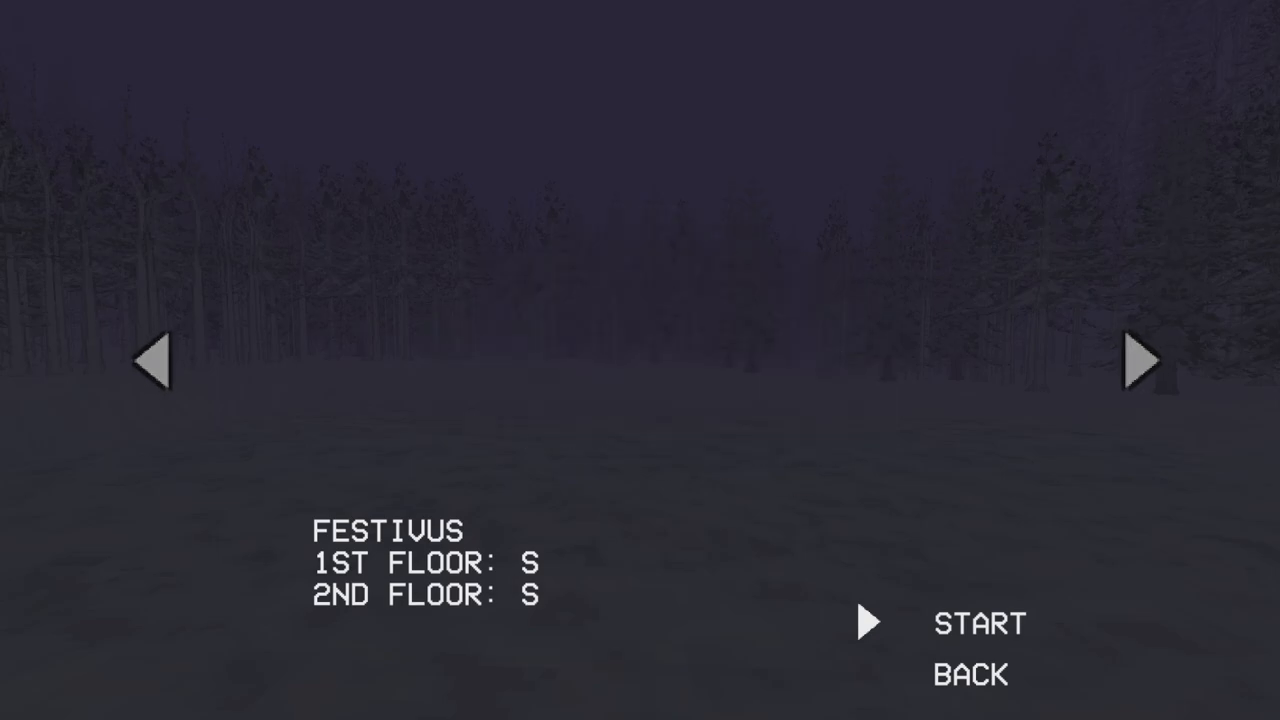
pyautogui.click(1146, 362)
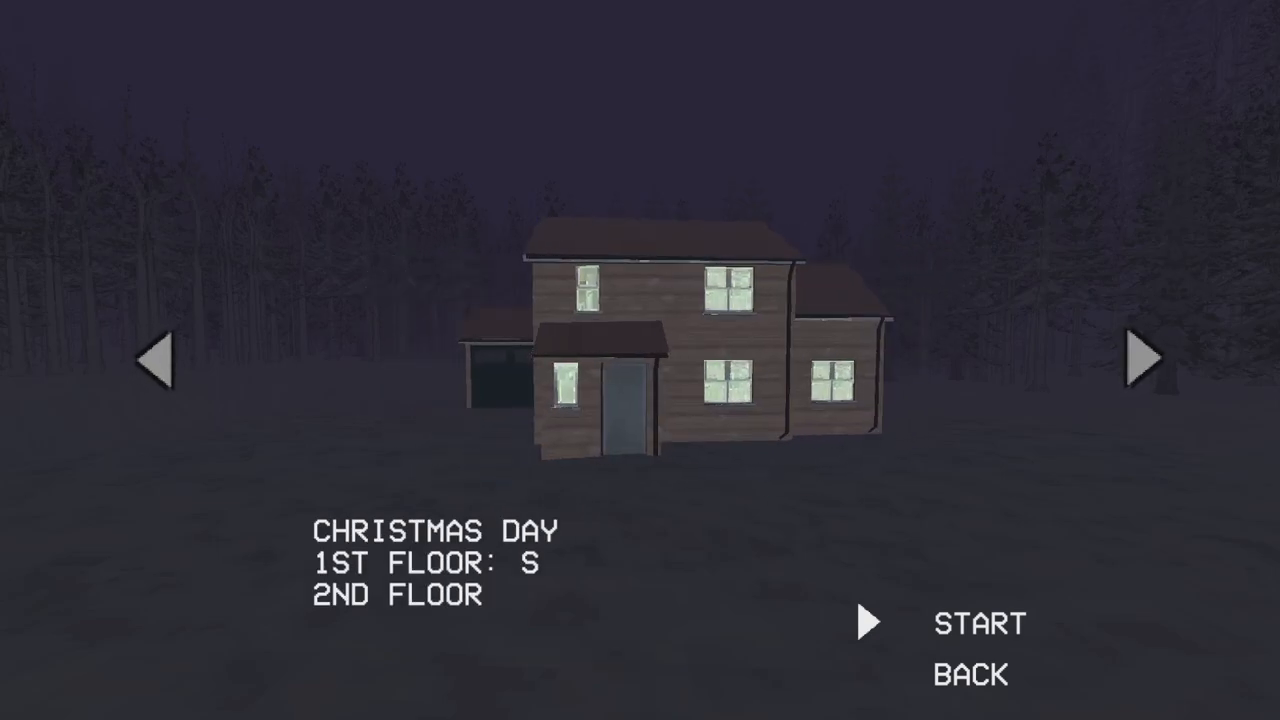
pyautogui.click(978, 624)
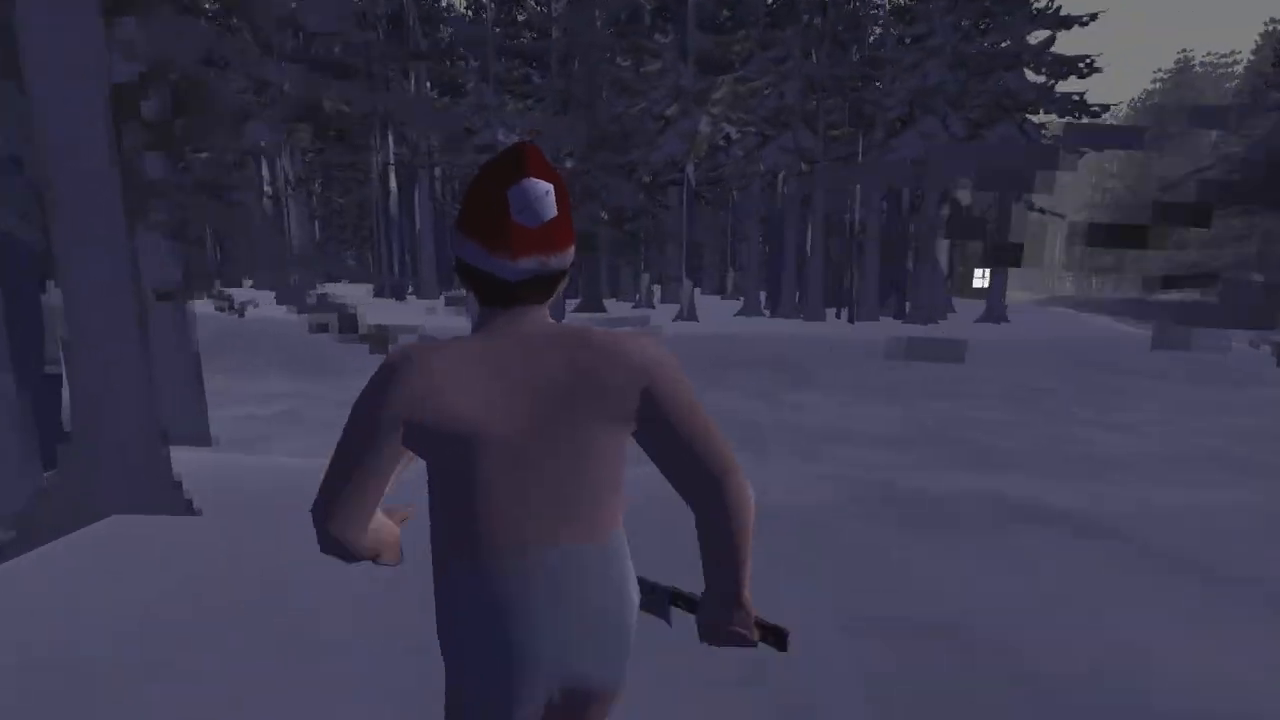